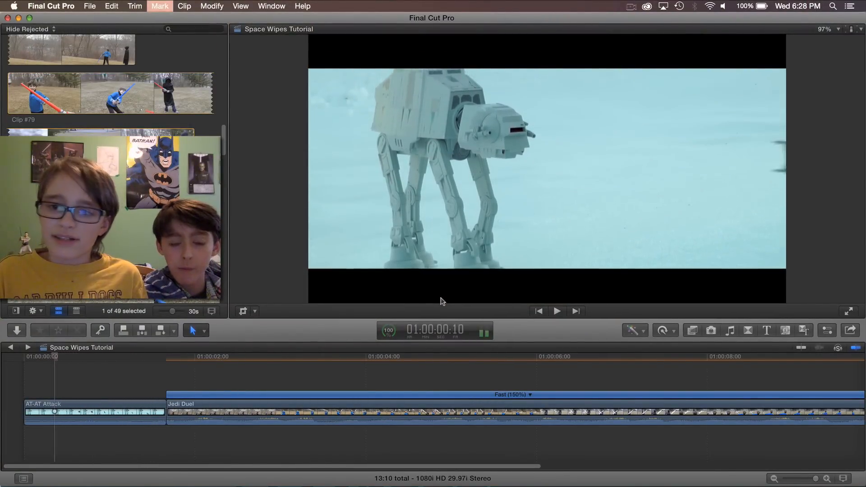
Preview the cut, then filter the Transitions browser to the FanFilmFX category for the Circle Wipe
click(557, 311)
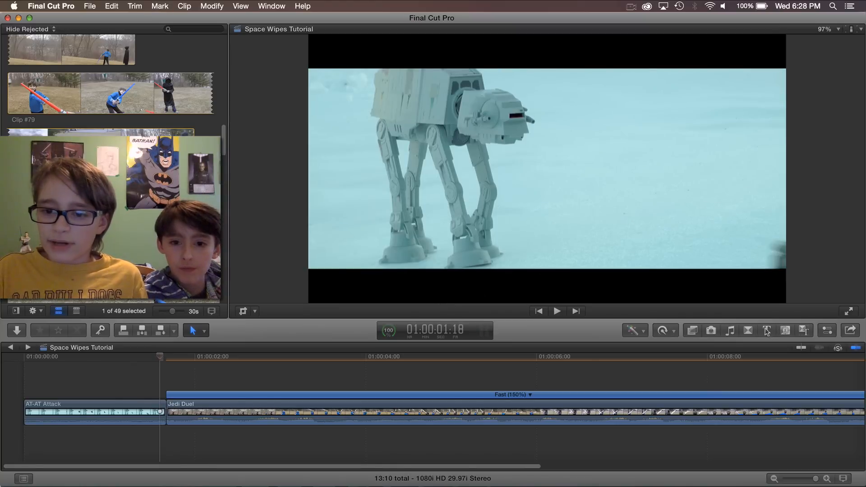
click(768, 330)
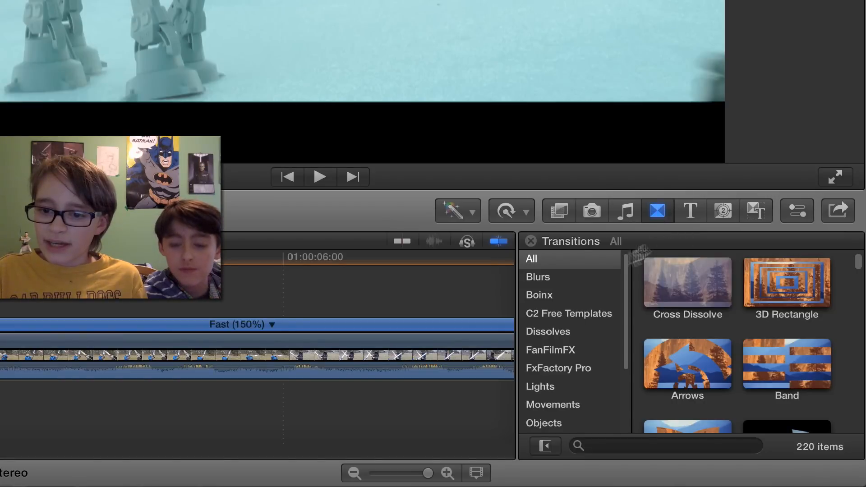
mouse_move(657, 211)
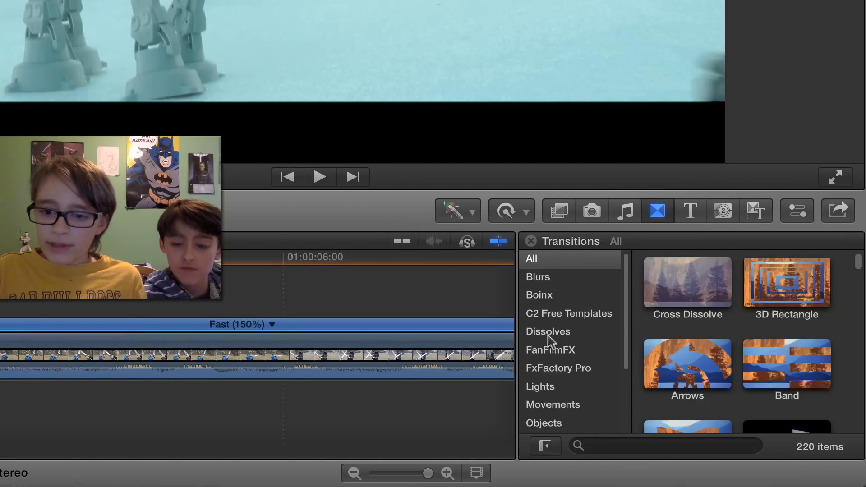
click(551, 350)
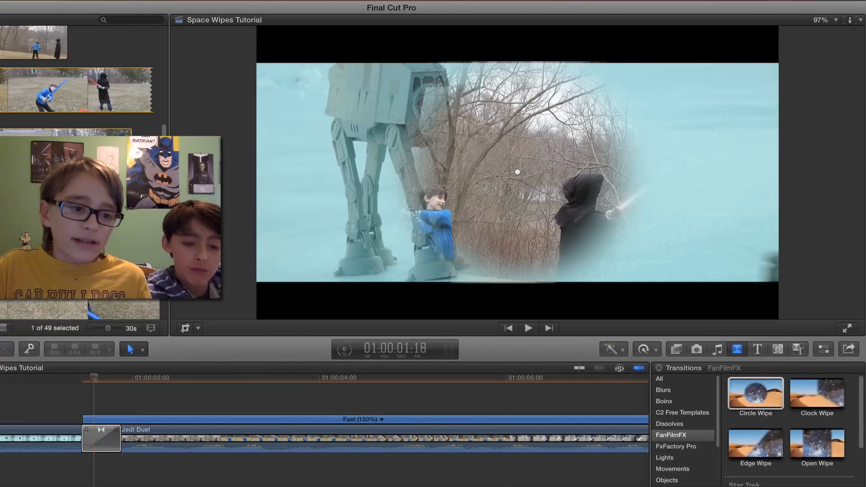
Select the Circle Wipe and settle its Width at 0.4 after trying 1.0 and 0
click(526, 328)
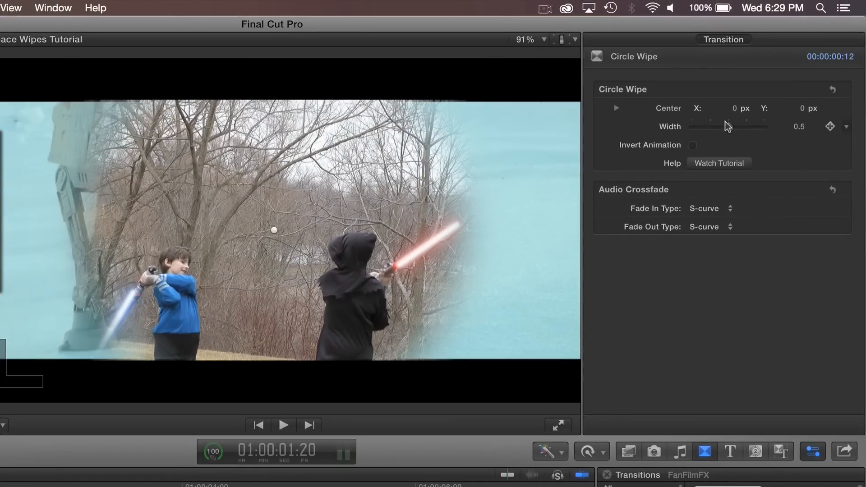
drag(728, 127, 764, 126)
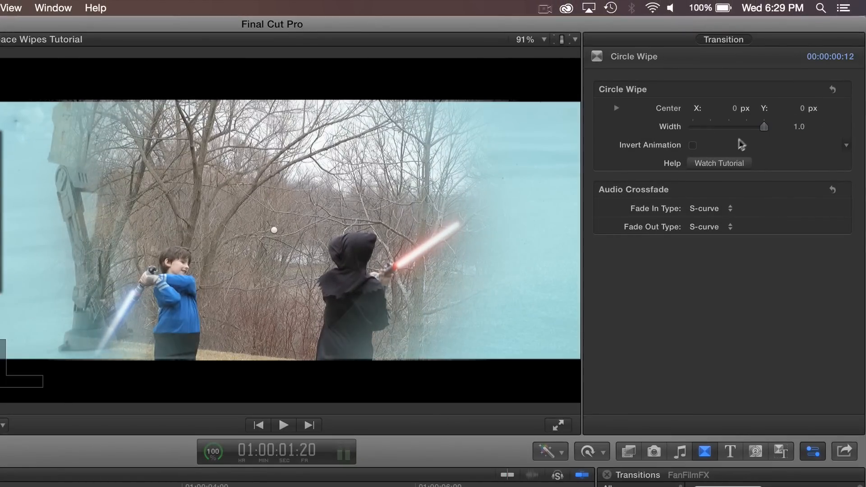
drag(764, 126, 693, 127)
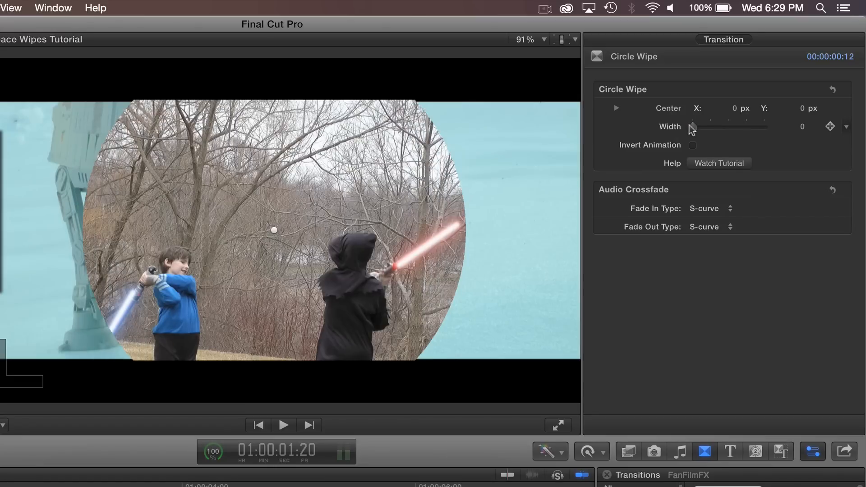
drag(692, 126, 722, 127)
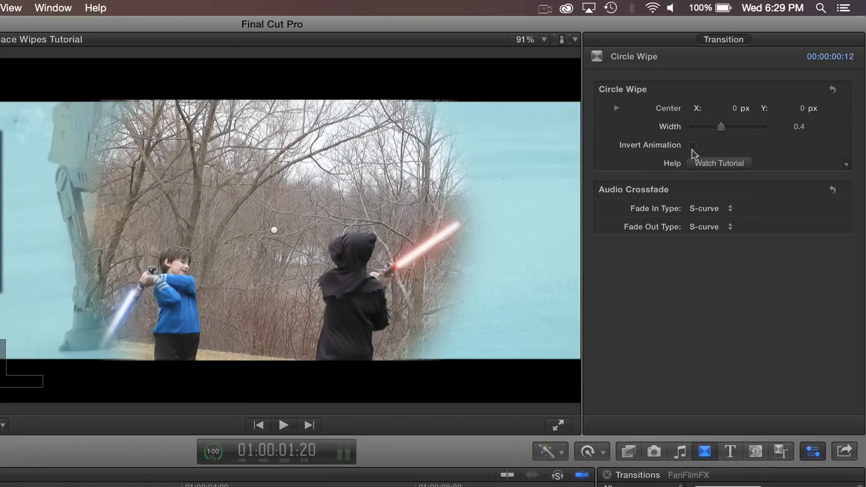
Toggle Invert Animation on the Circle Wipe and push its Width back up
click(694, 148)
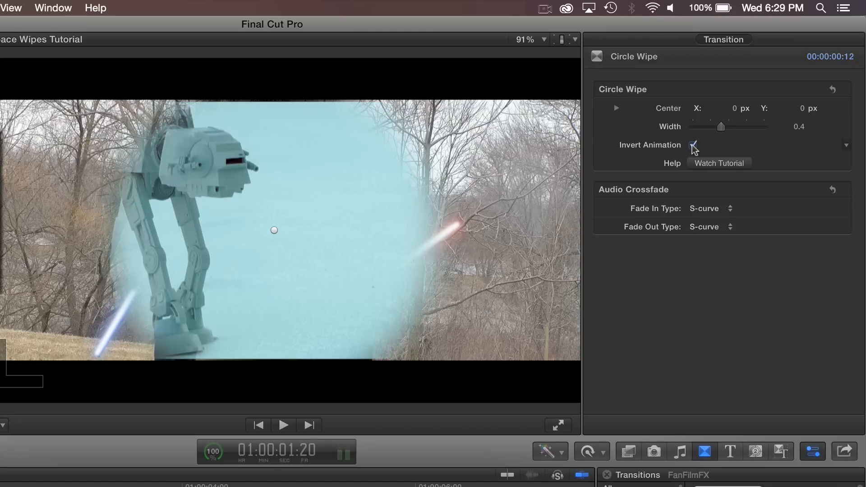
click(693, 145)
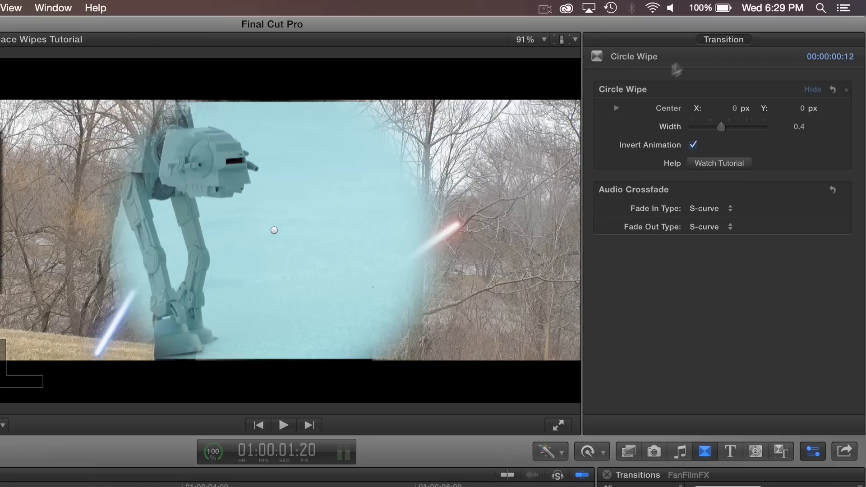
drag(722, 126, 765, 126)
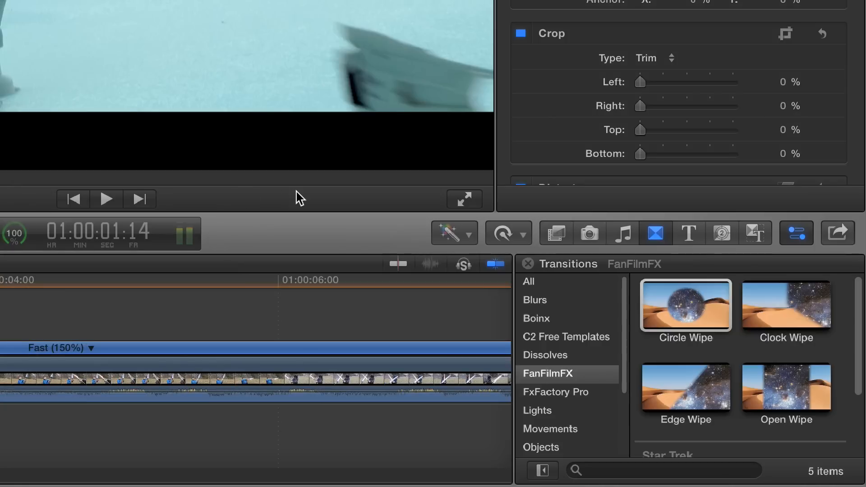
Apply the Clock Wipe between the clips and preview it in the viewer
click(787, 306)
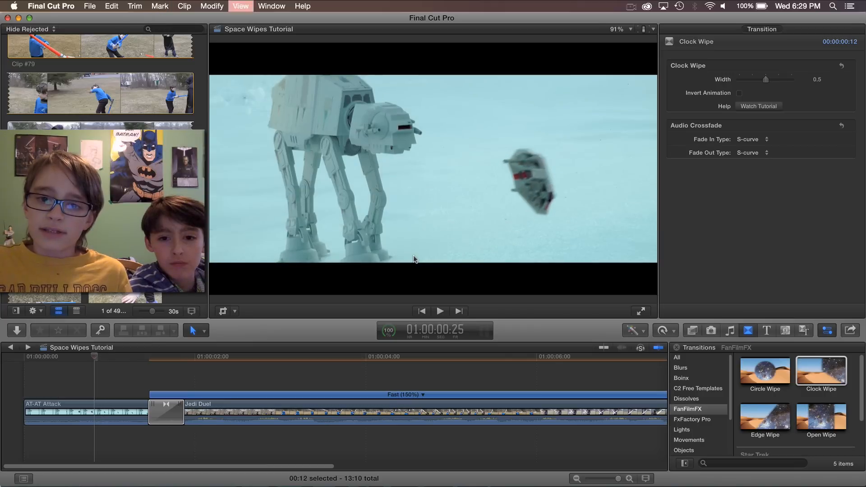
click(439, 311)
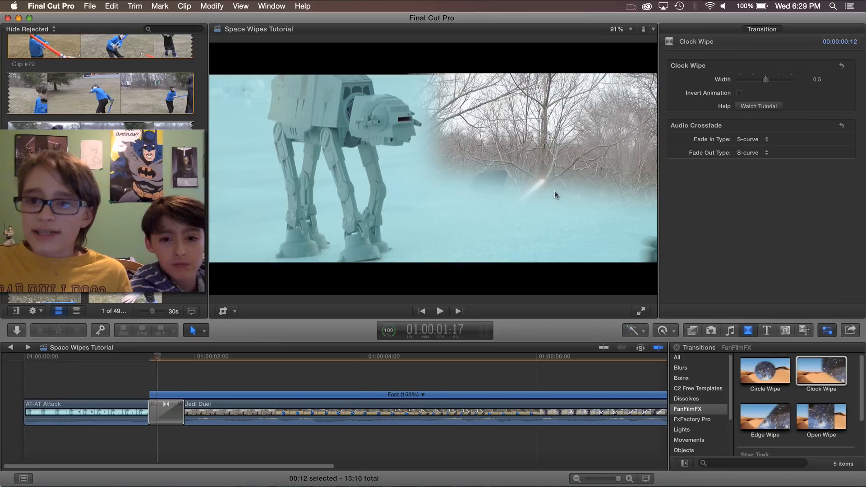
Set the Clock Wipe width to 0.54 and invert its animation before removing it
drag(766, 79, 772, 79)
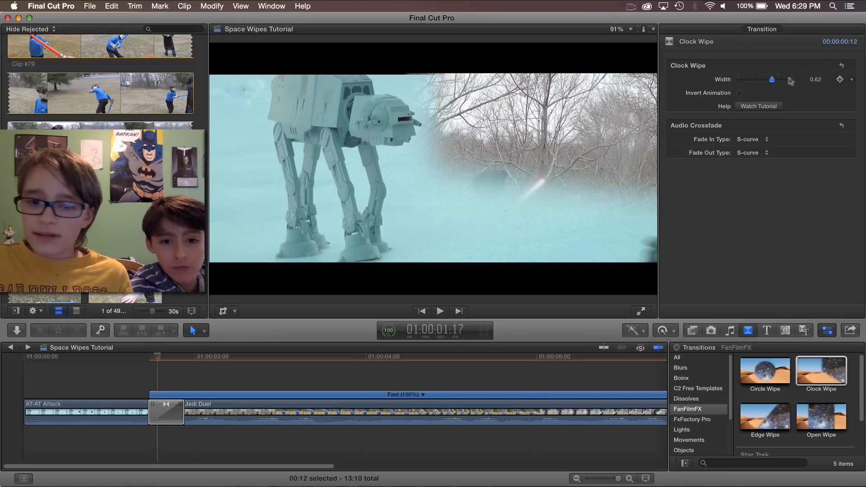
drag(772, 80, 767, 80)
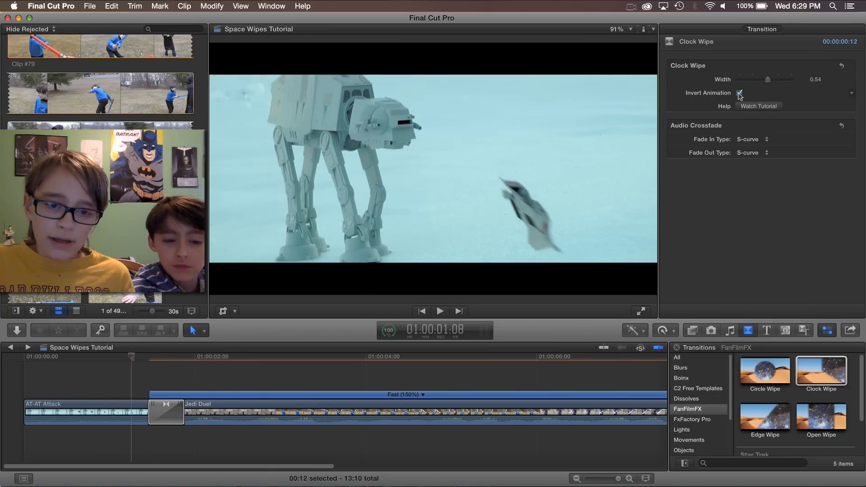
click(439, 311)
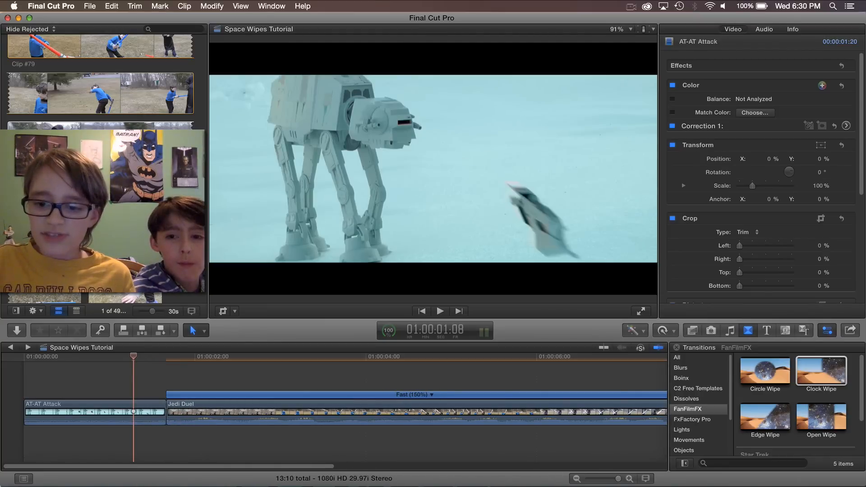
Apply the Edge Wipe between the clips, widen it to 0.66 and turn its angle to 141°
click(765, 414)
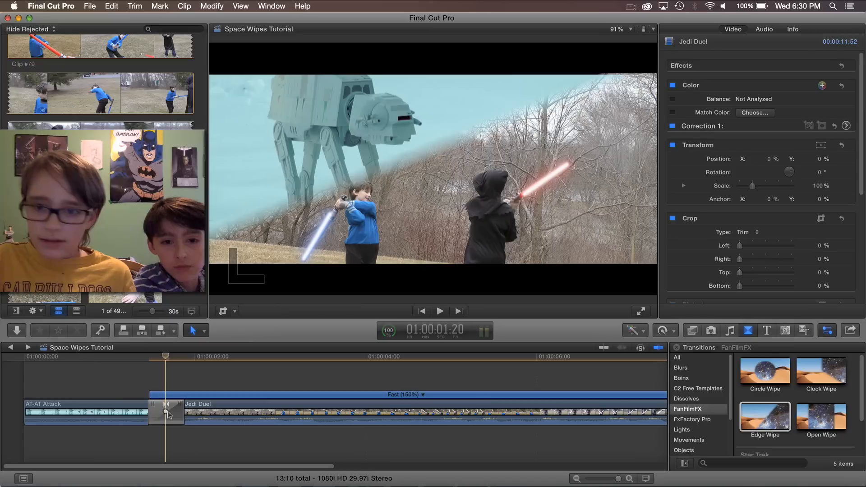
click(165, 411)
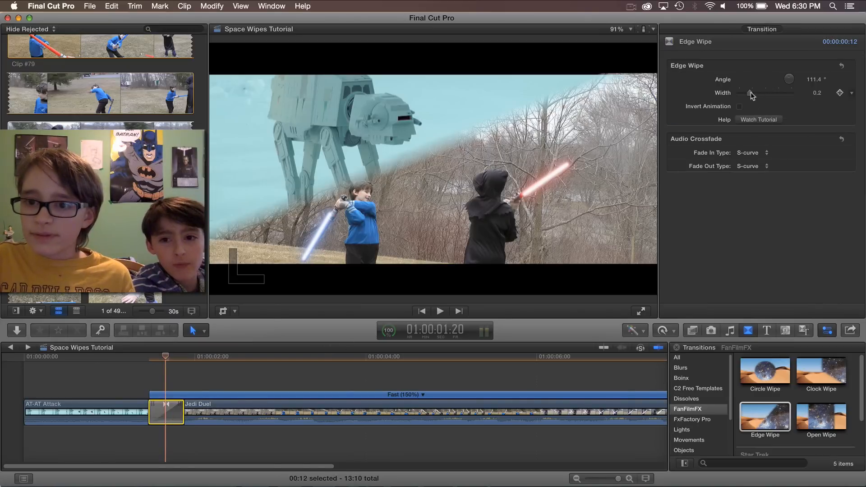
drag(751, 92, 768, 92)
text(141)
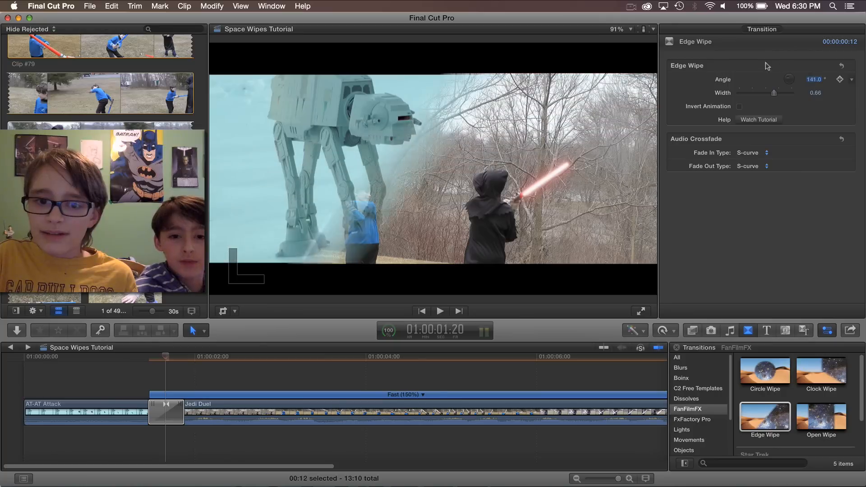
drag(790, 79, 804, 79)
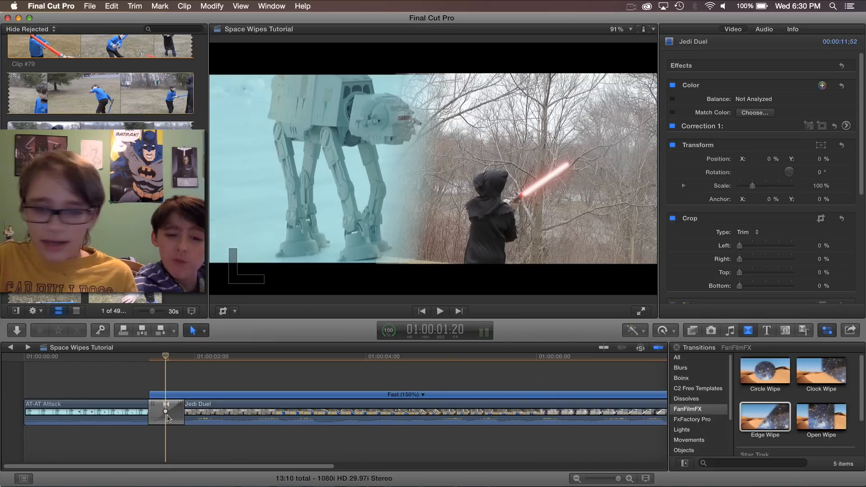
Replace the Edge Wipe with Open Wipe at width 0.64 with inverted animation
click(165, 411)
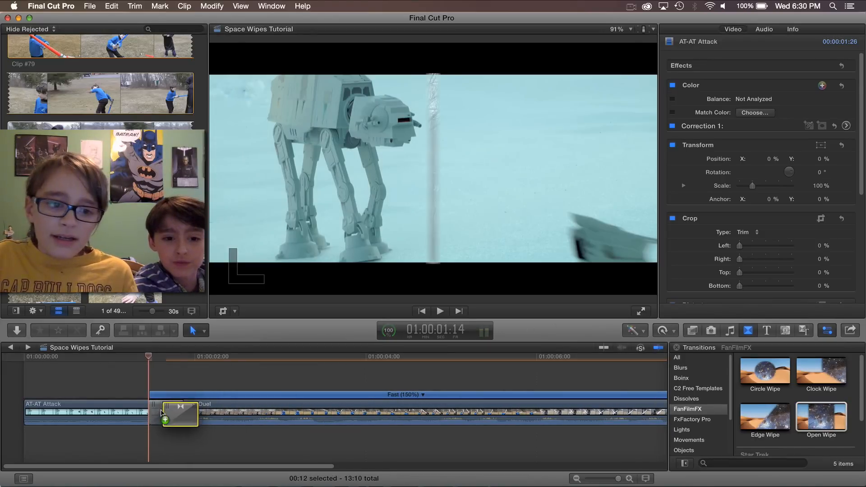
click(179, 413)
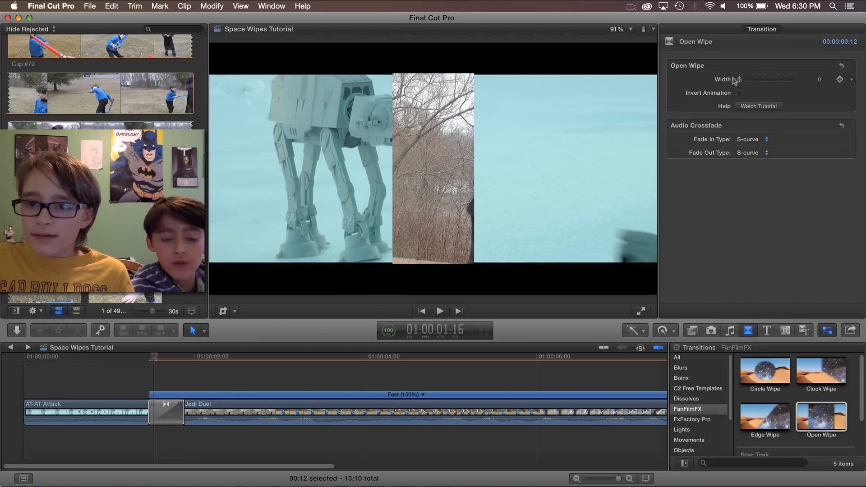
drag(739, 79, 773, 79)
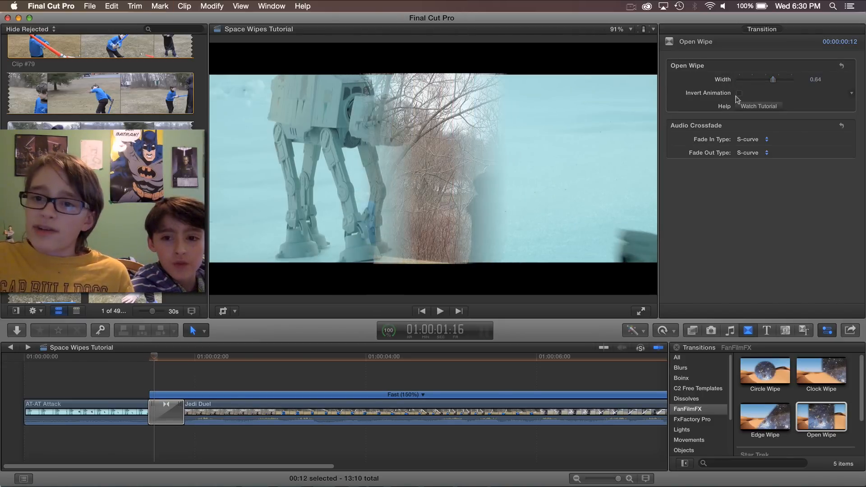
click(740, 93)
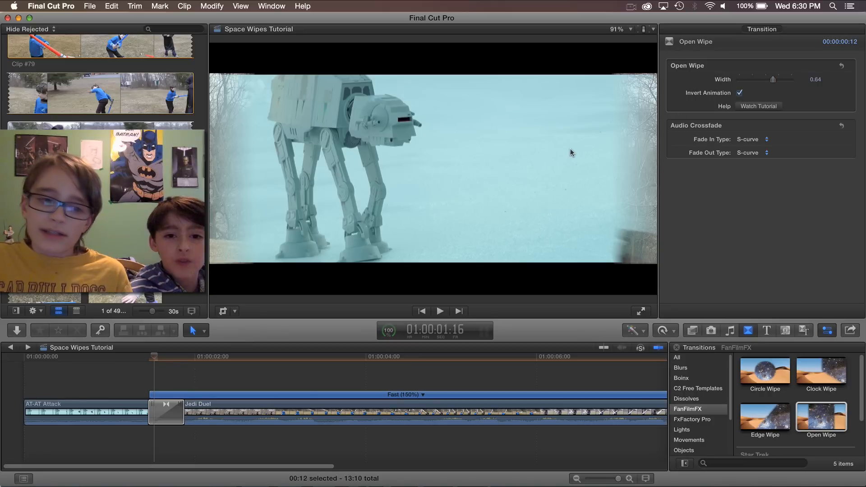